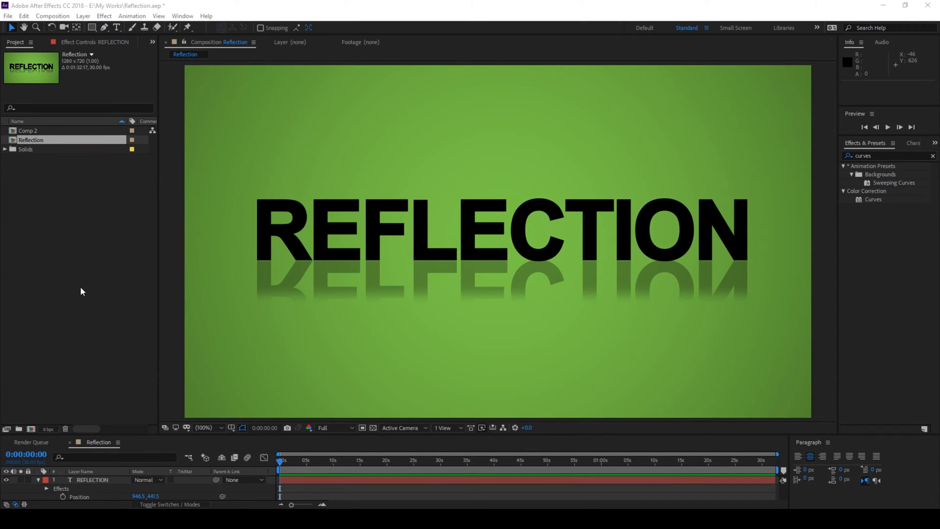
- Delete the REFLECTION text layer, leaving only the green gradient Background solid
click(278, 270)
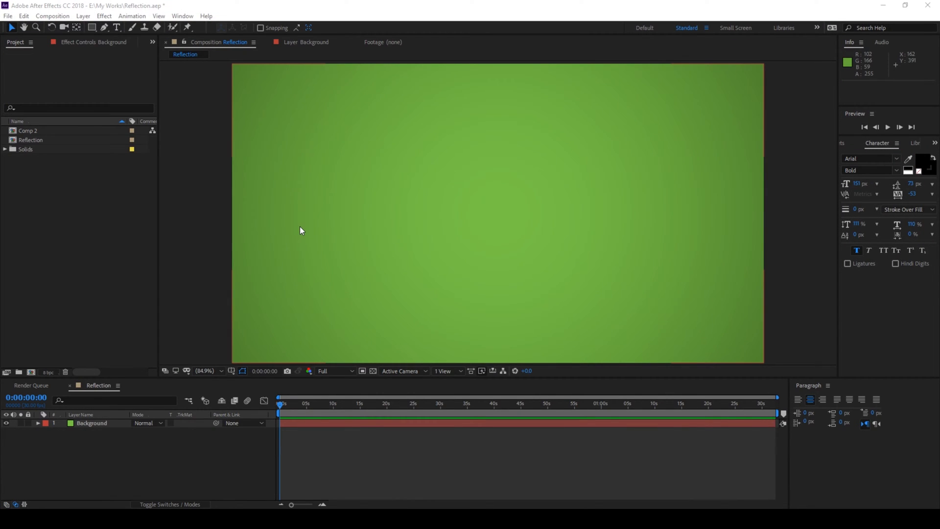
- Type REFLECTION in black Arial Bold across the centre of the composition
text(REF)
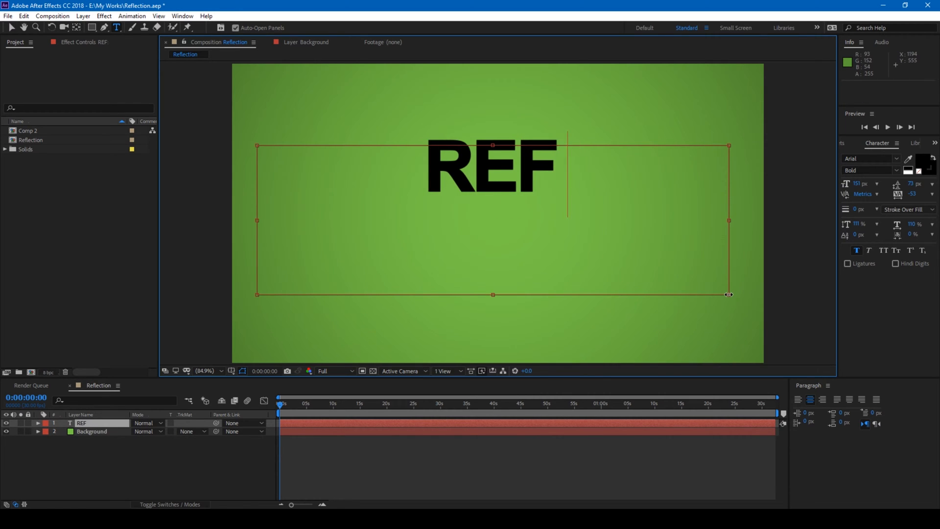
text(LECTION)
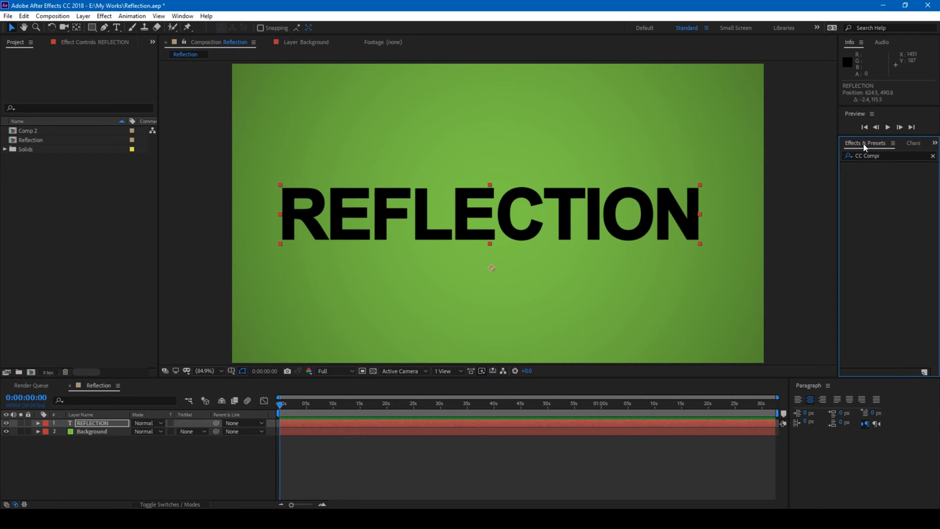
- Open the Window menu to view the Effects & Presets panel option
click(182, 16)
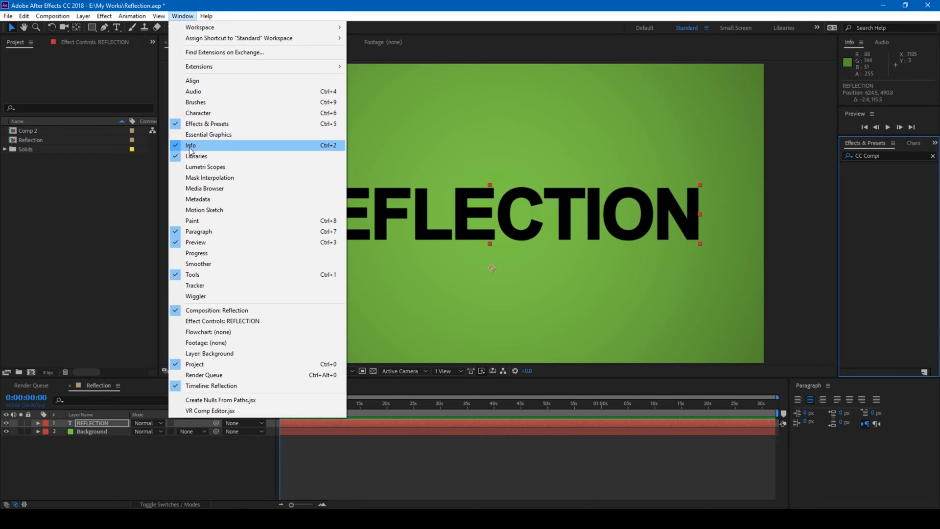
mouse_move(201, 126)
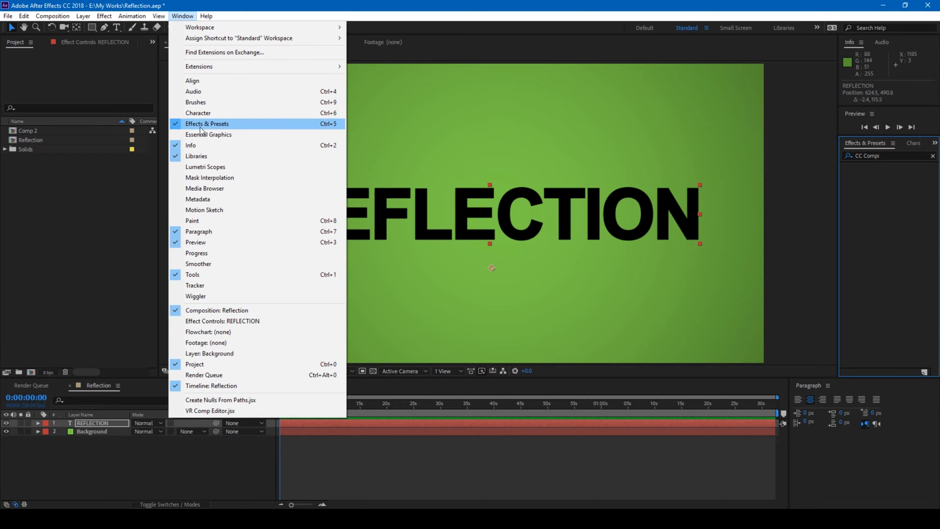